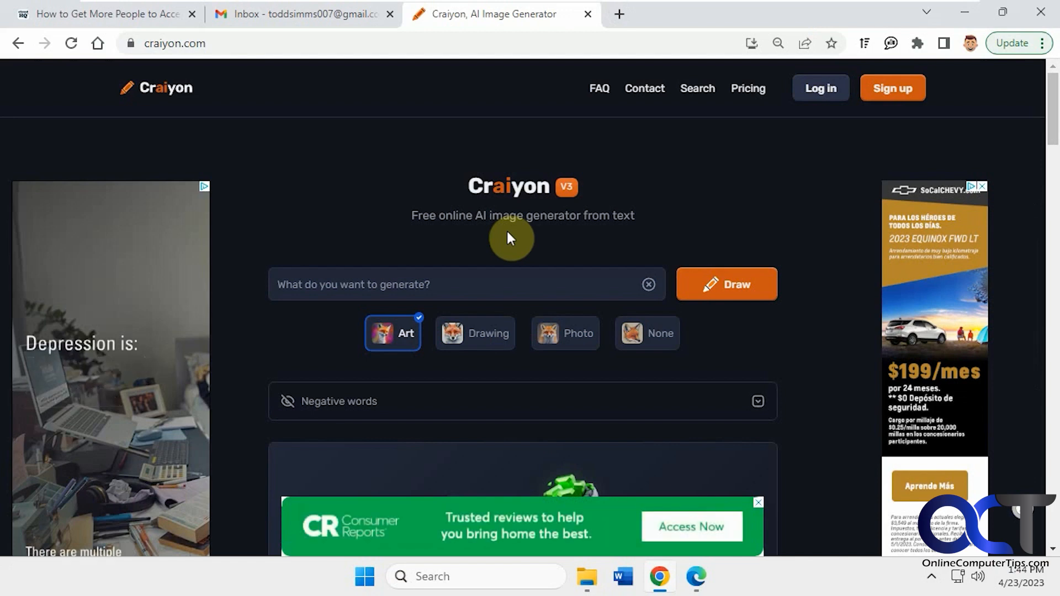
pyautogui.moveTo(488, 254)
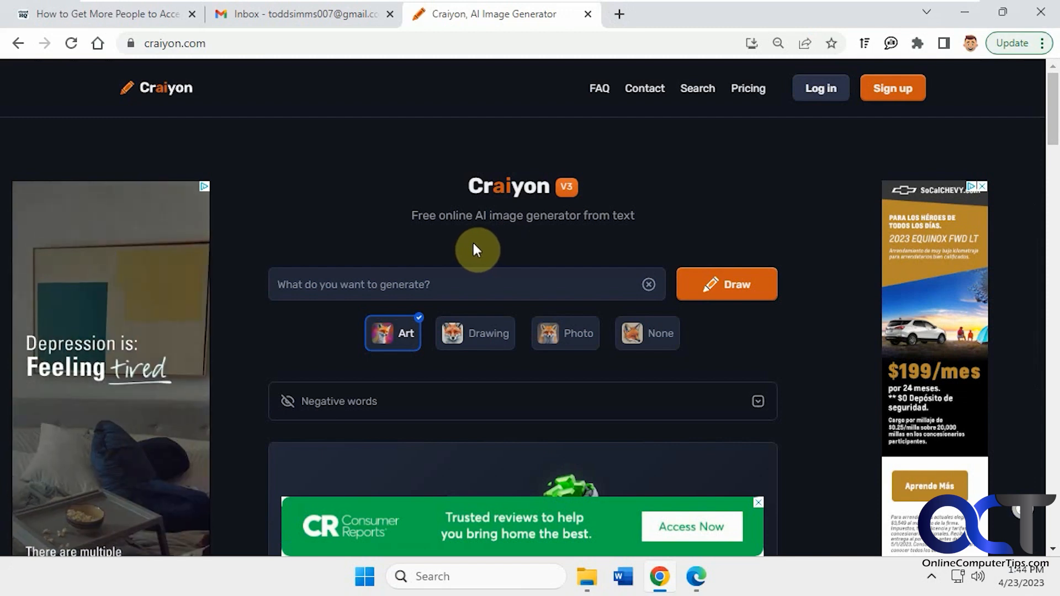
# Enter 'poodle on the moon wearing clown shoes drinking milk' and draw Art-style results
pyautogui.scroll(-3)
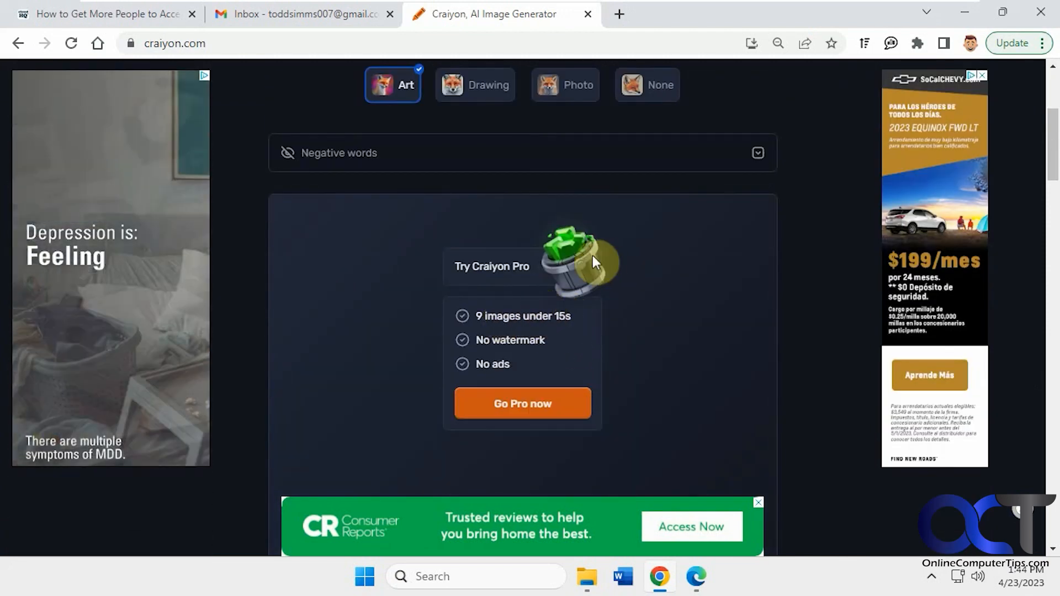
pyautogui.moveTo(582, 303)
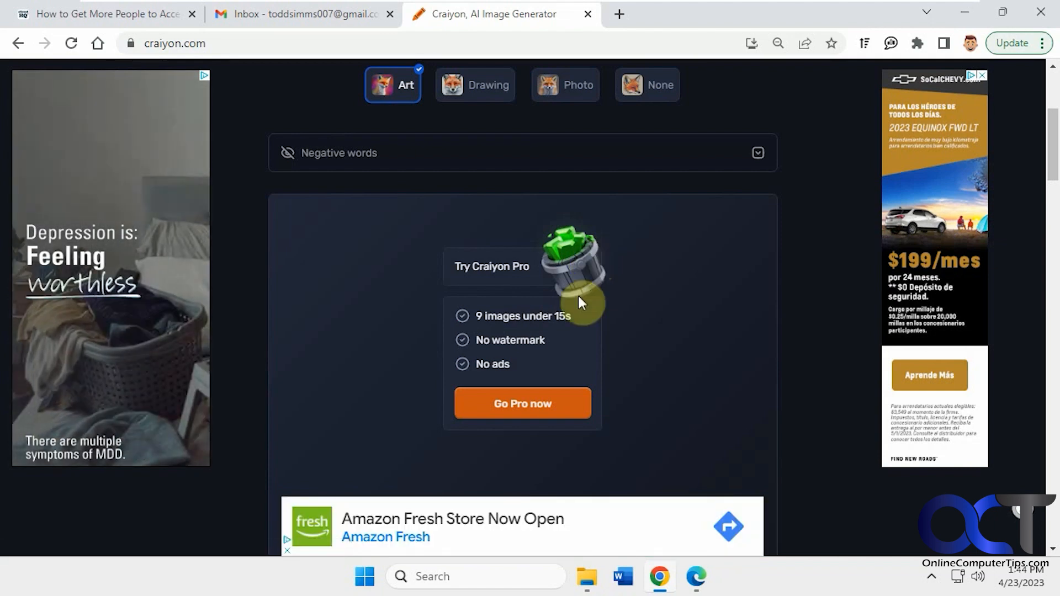
pyautogui.moveTo(510, 338)
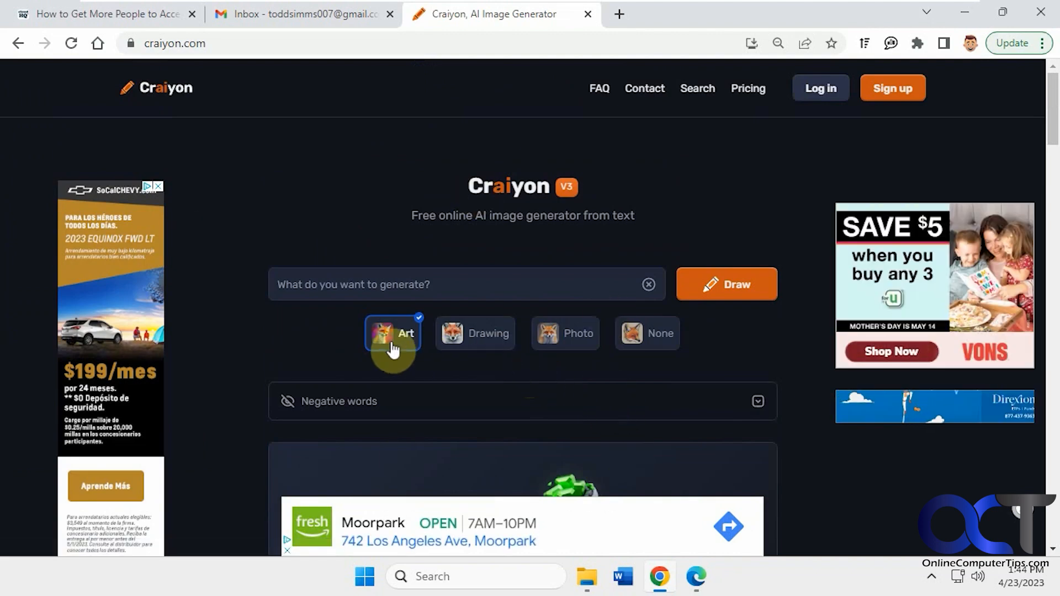
pyautogui.moveTo(643, 338)
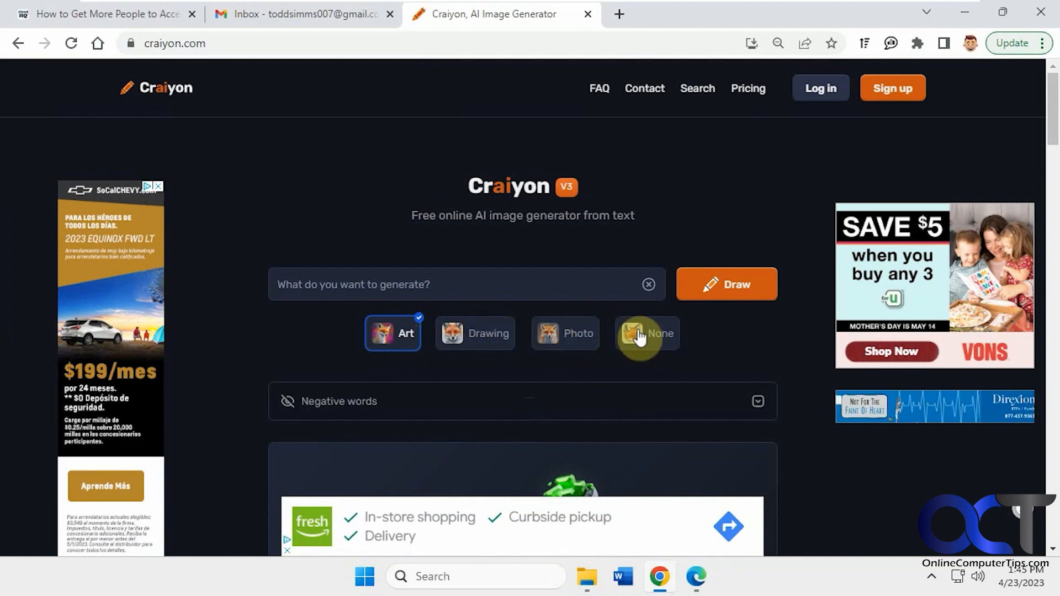
pyautogui.moveTo(548, 341)
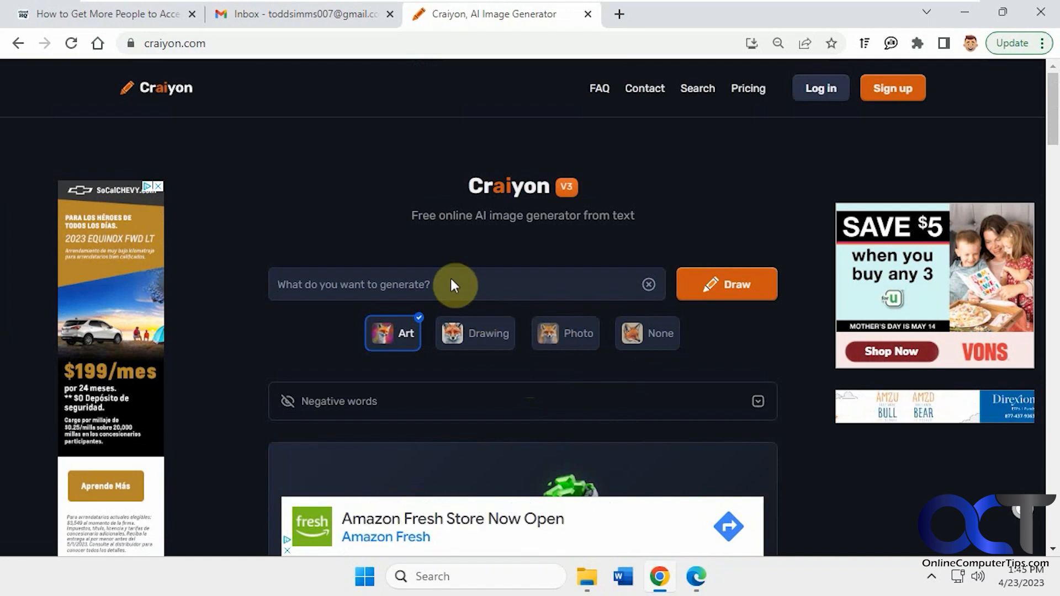
pyautogui.moveTo(488, 333)
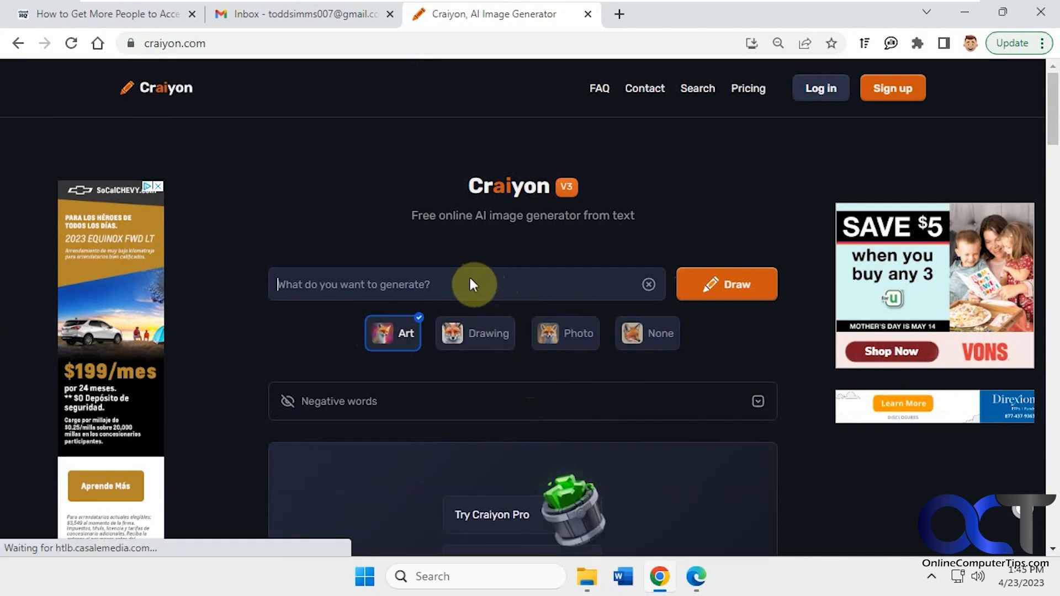
pyautogui.write('pool')
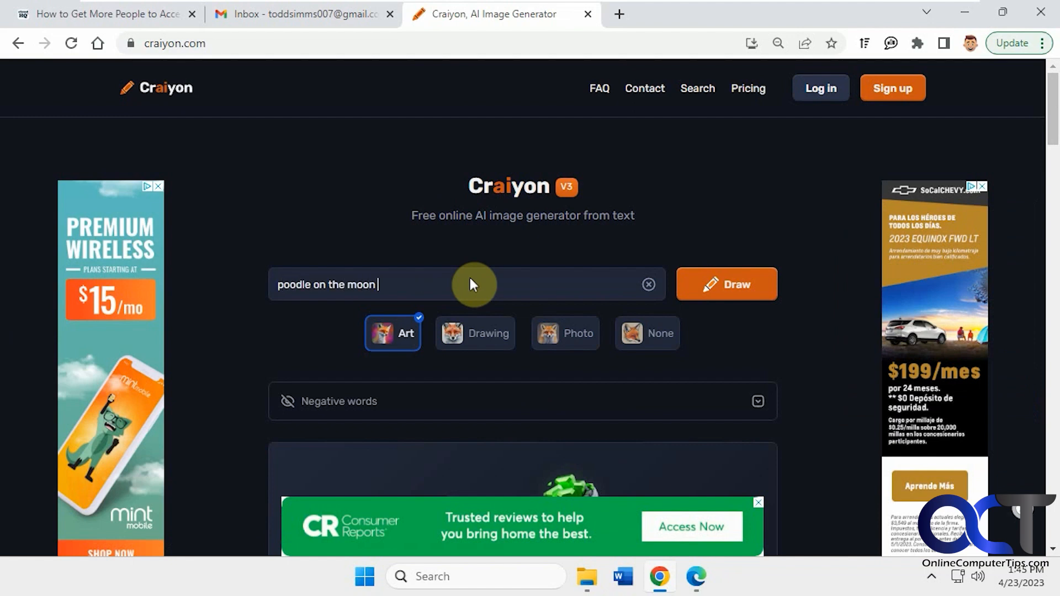
pyautogui.write('wearing clown shoes')
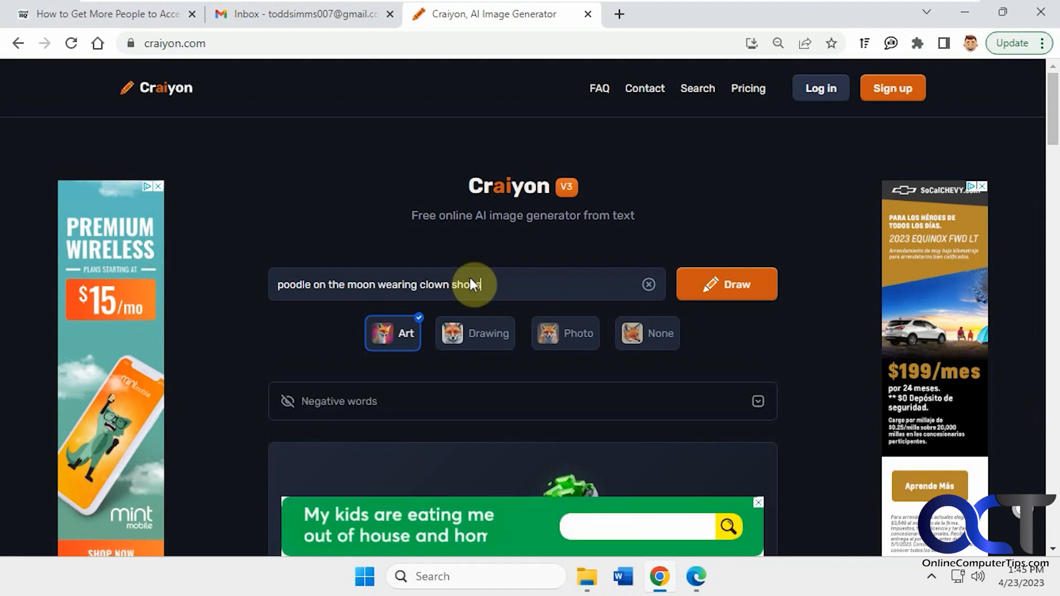
pyautogui.write('drinking milk')
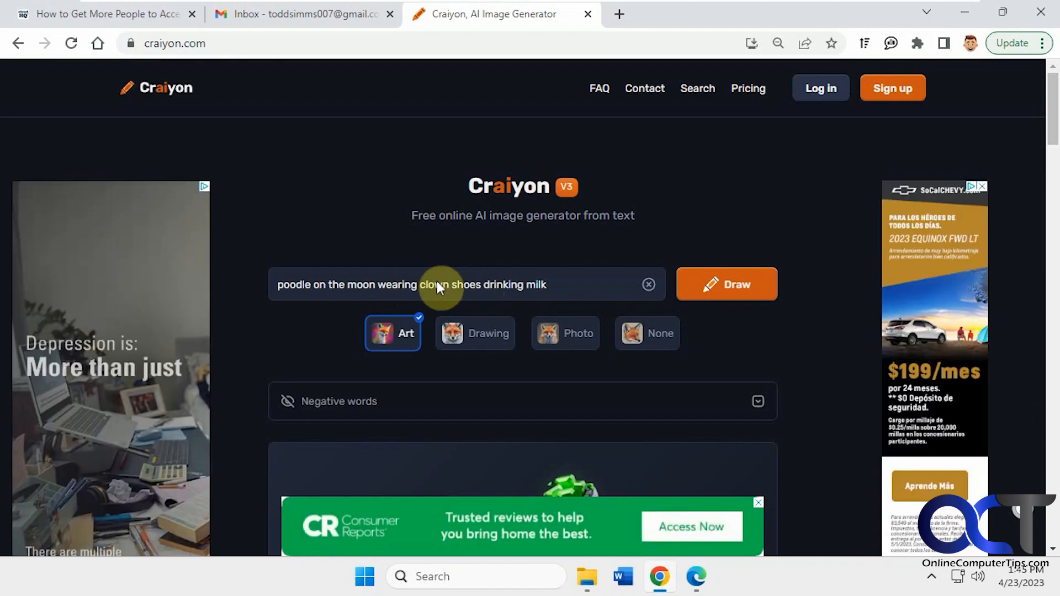
pyautogui.moveTo(605, 300)
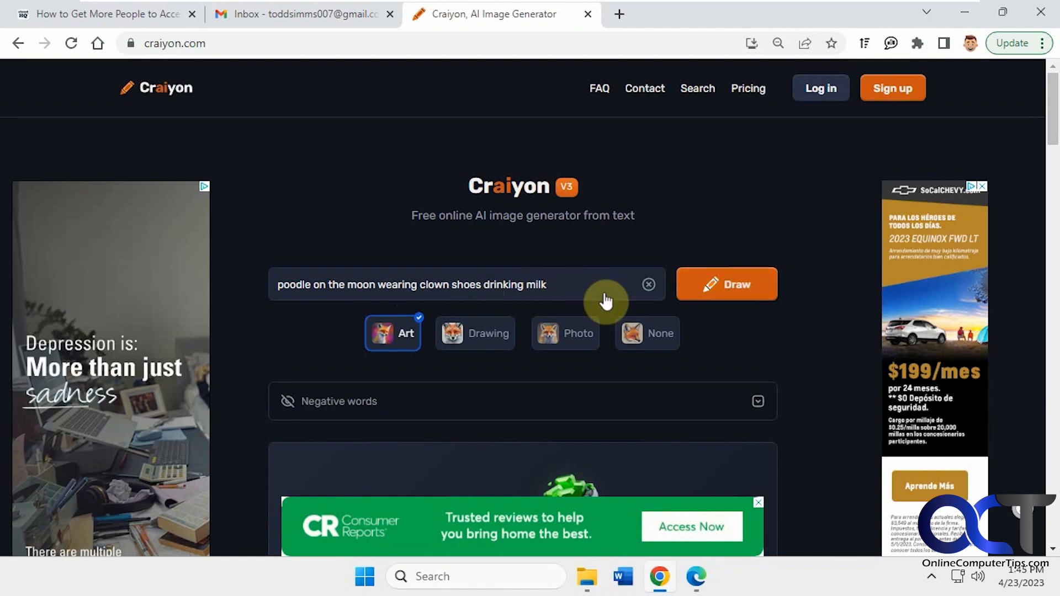
pyautogui.click(727, 284)
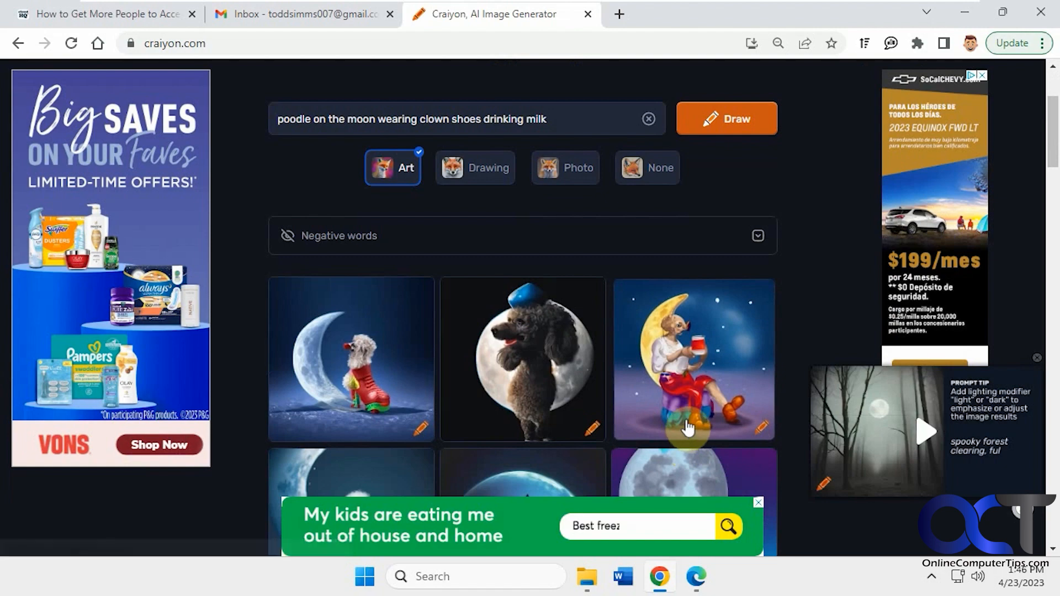
pyautogui.scroll(-3)
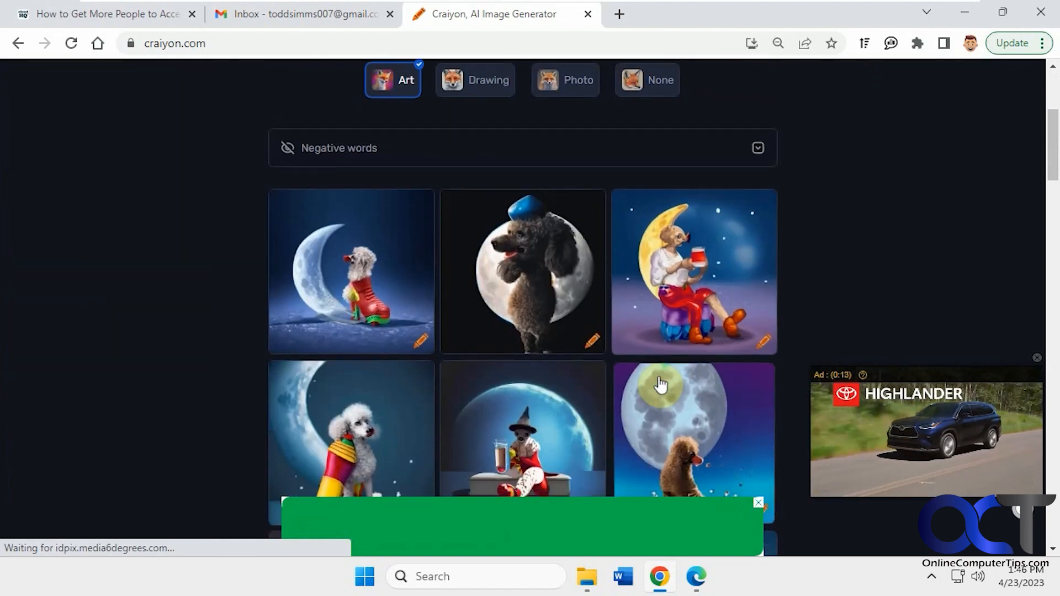
pyautogui.scroll(-3)
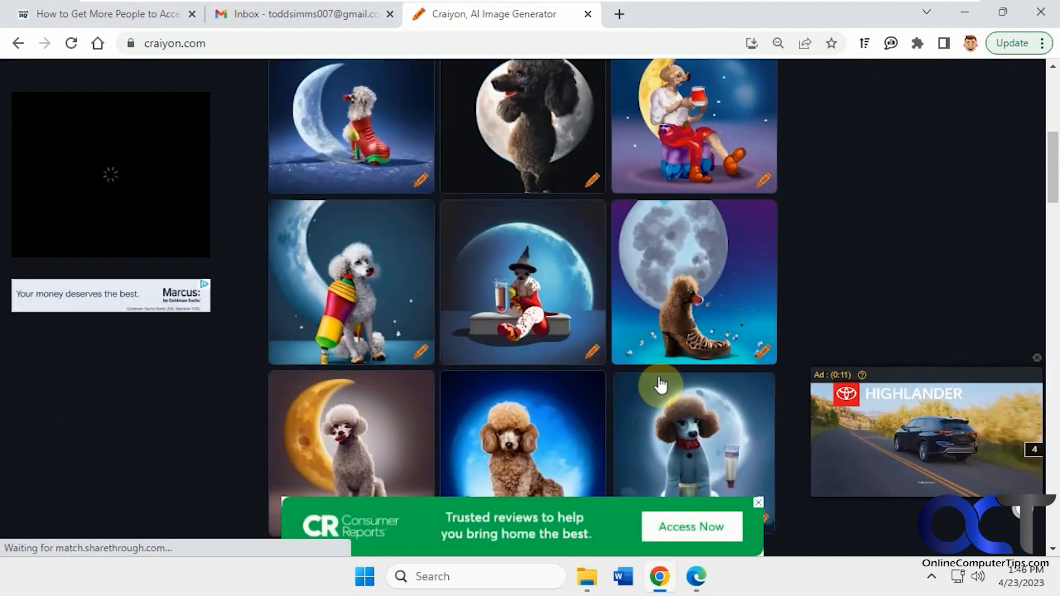
pyautogui.scroll(-3)
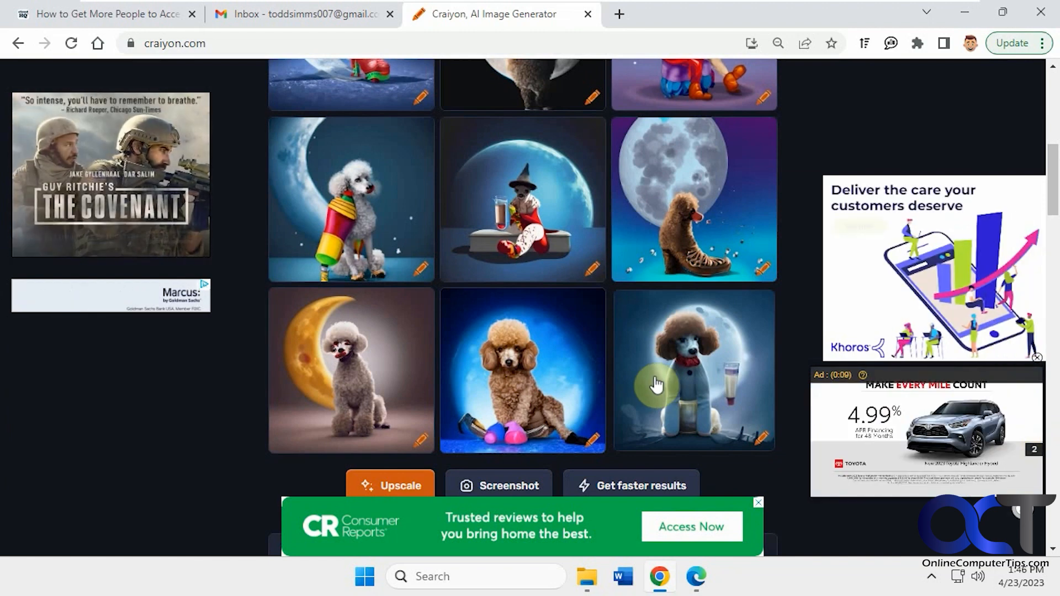
pyautogui.moveTo(331, 372)
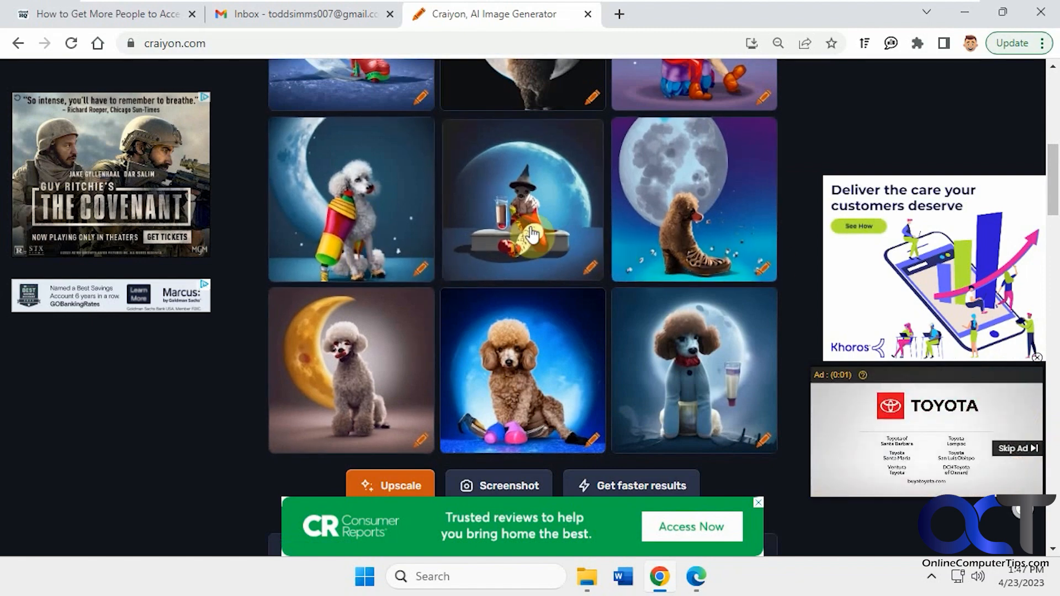
pyautogui.scroll(3)
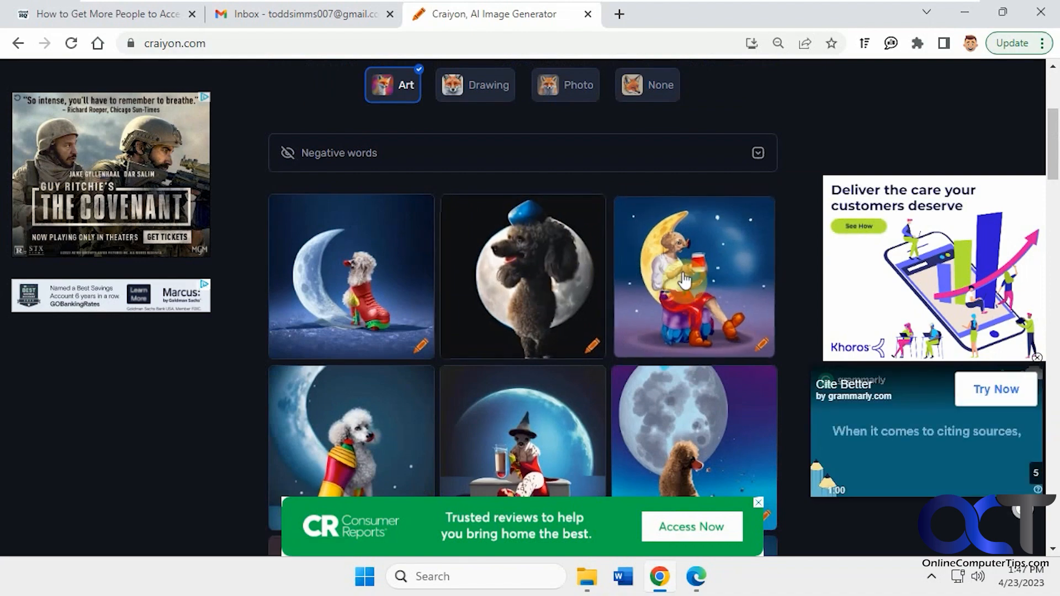
pyautogui.scroll(-3)
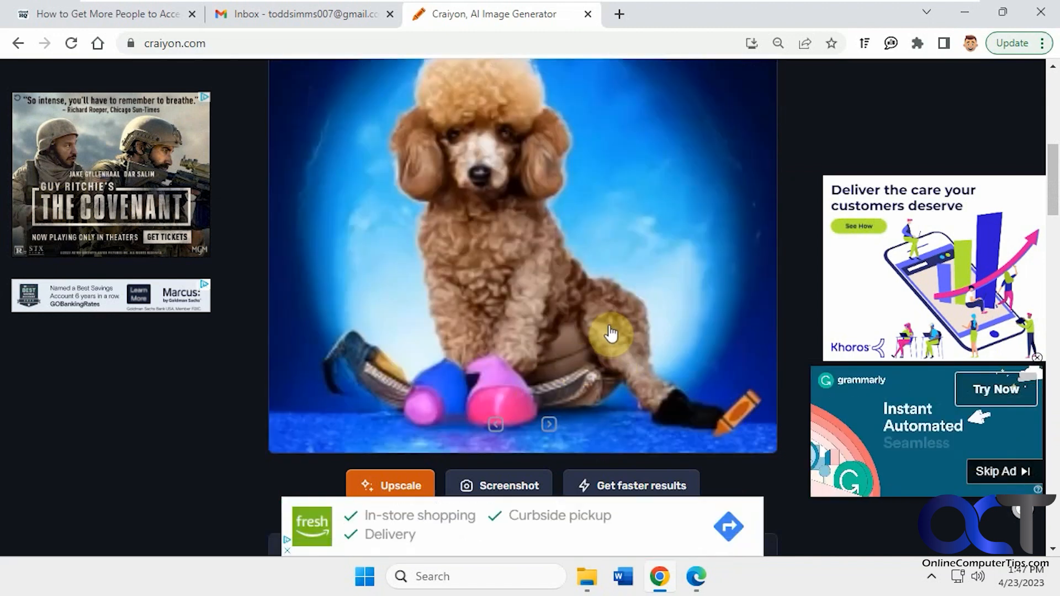
pyautogui.scroll(-3)
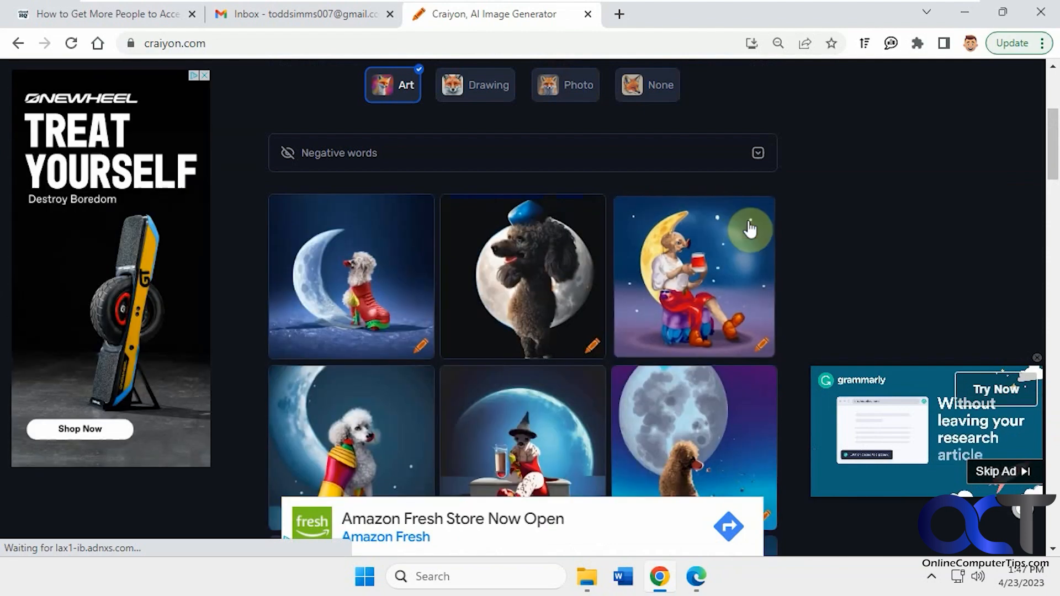
pyautogui.scroll(-3)
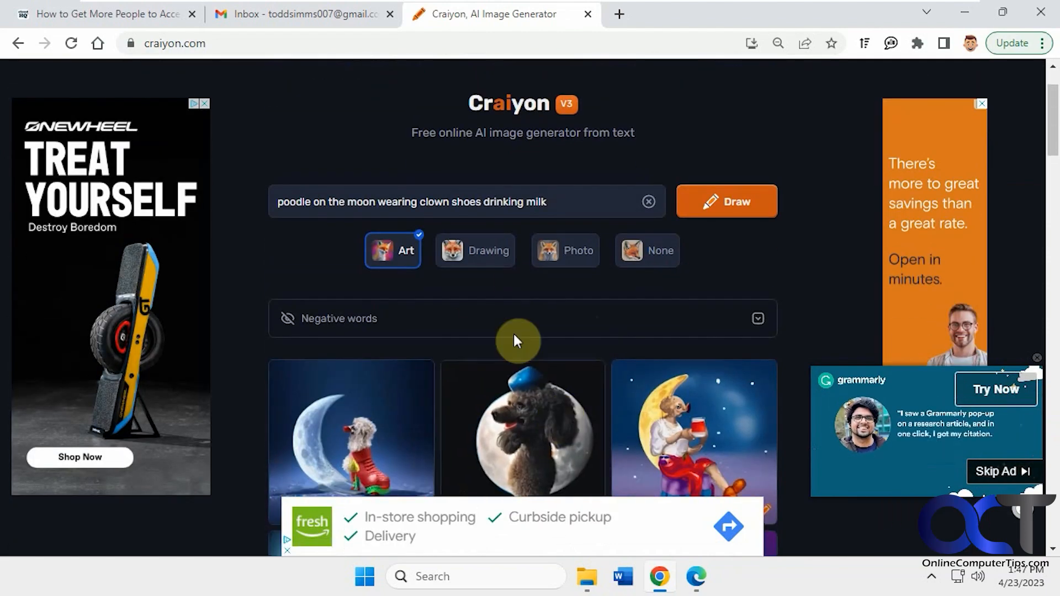
# Switch the style to Drawing and redraw the poodle-on-the-moon prompt
pyautogui.click(475, 251)
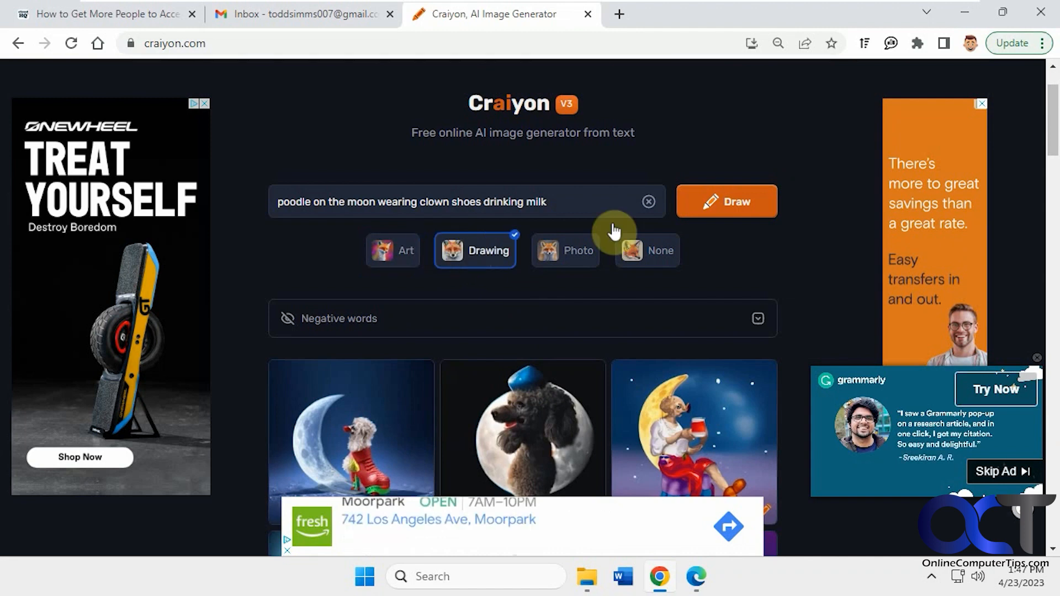
pyautogui.click(727, 201)
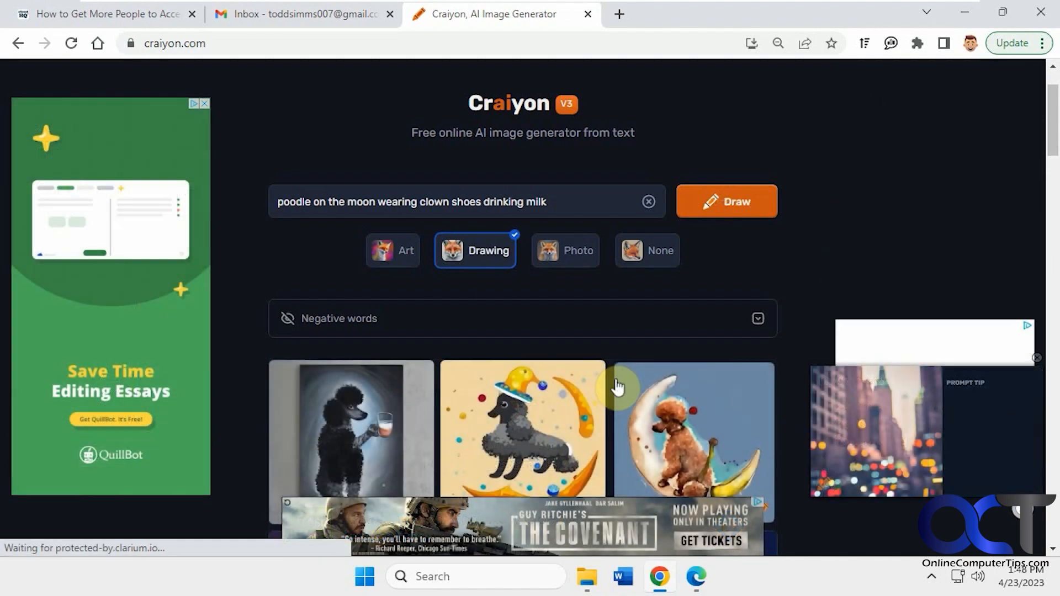
# Enlarge and close the black-and-white clown-poodle drawing, then select the Photo style
pyautogui.scroll(-3)
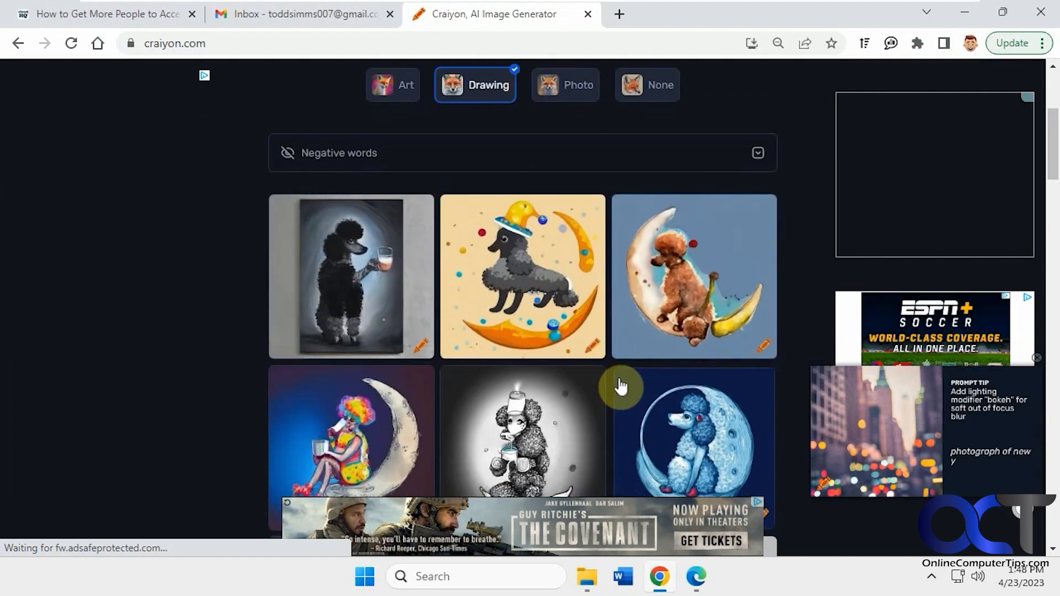
pyautogui.scroll(-3)
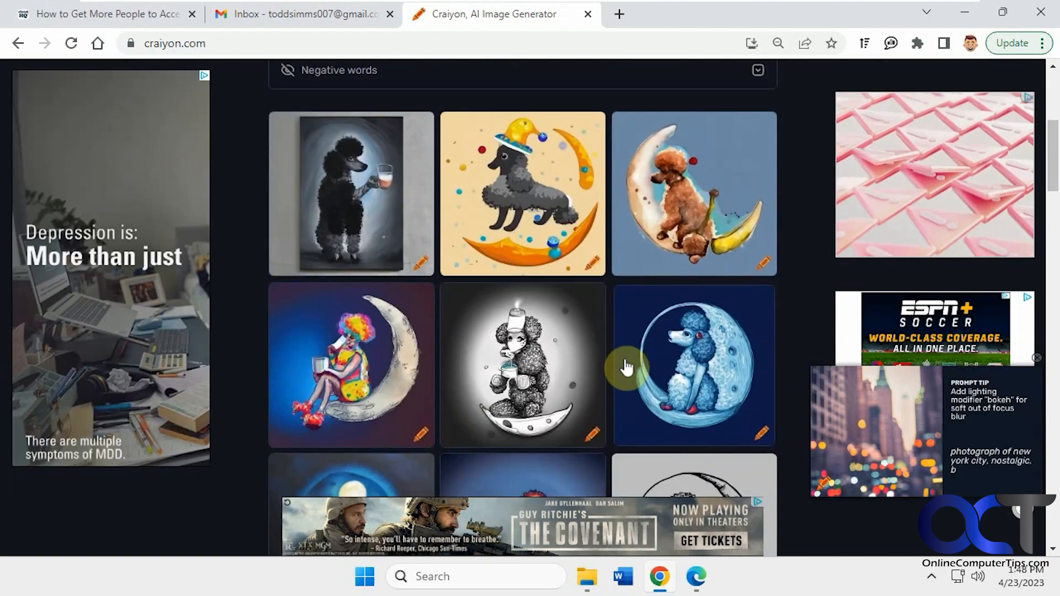
pyautogui.scroll(-3)
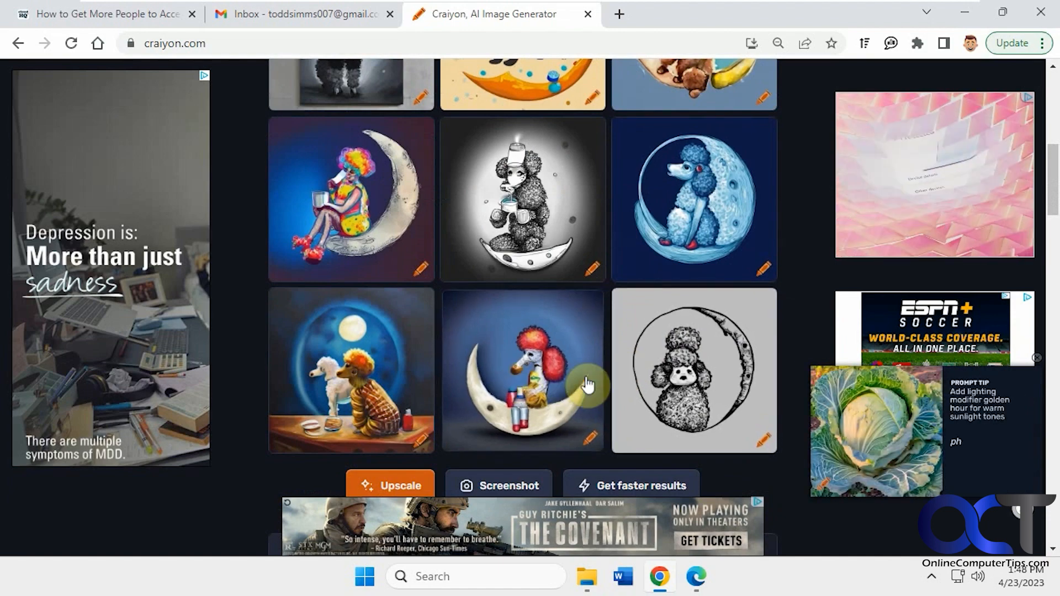
pyautogui.scroll(-3)
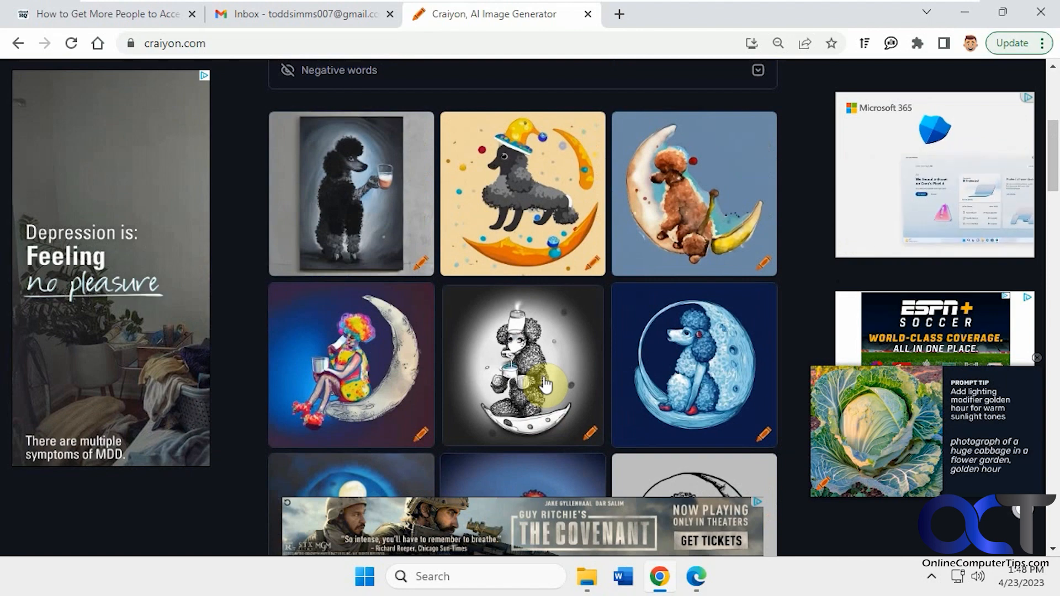
pyautogui.click(351, 365)
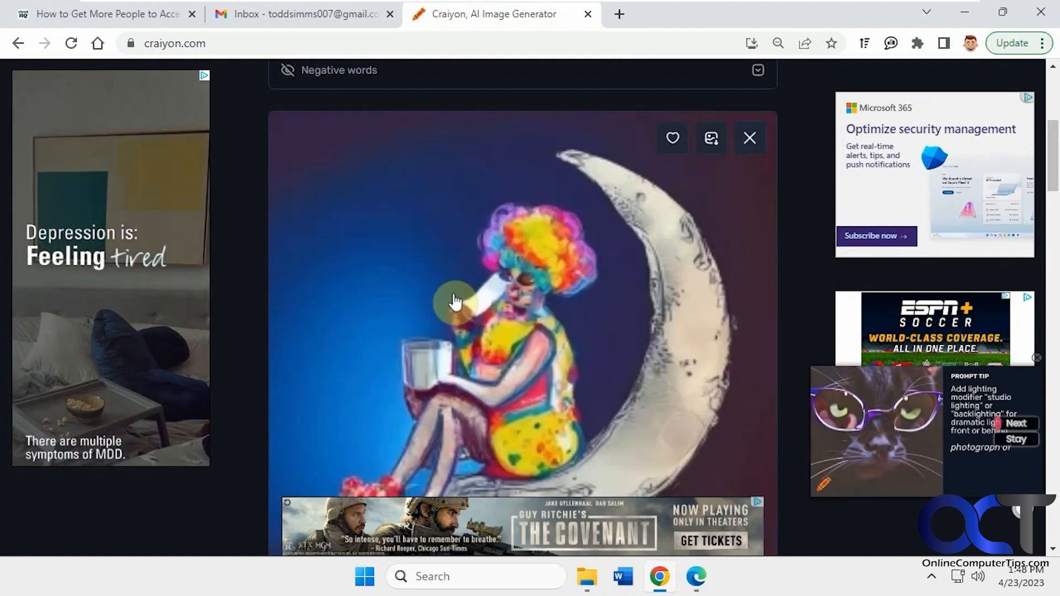
pyautogui.click(749, 138)
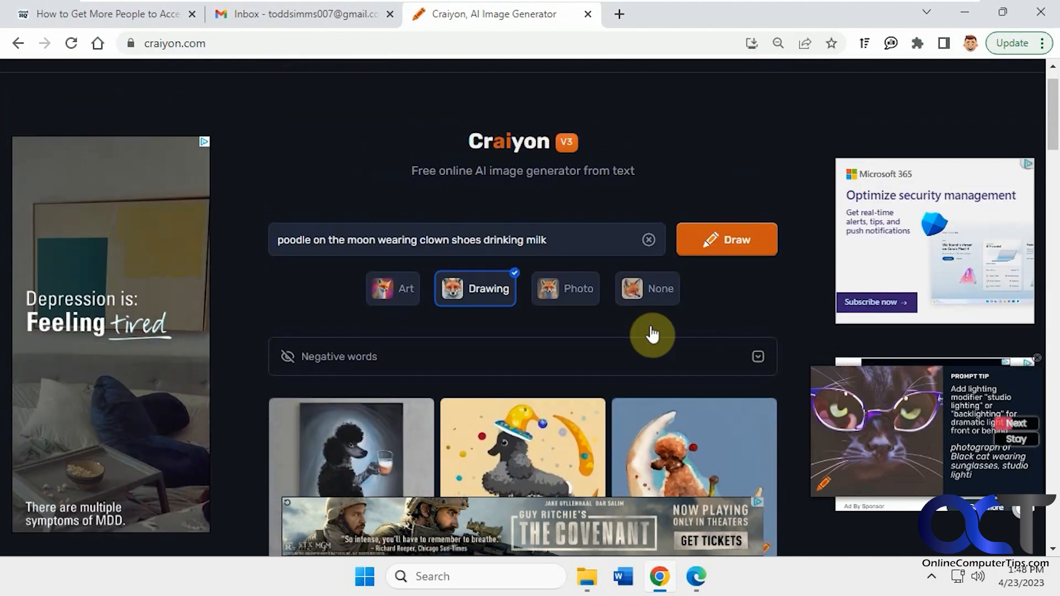
pyautogui.click(579, 289)
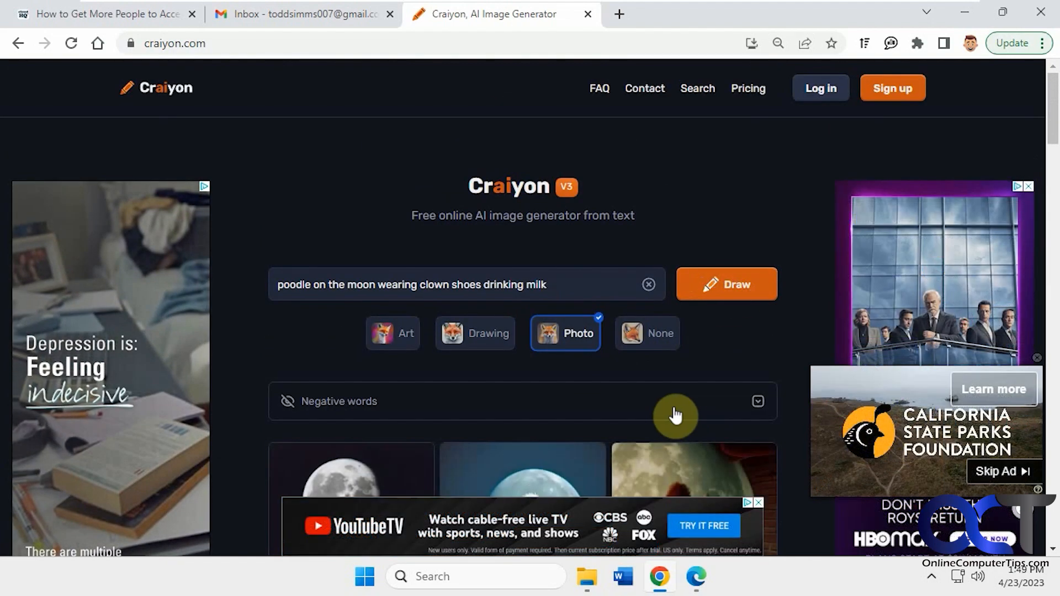
# Browse the Photo-style poodle grid and close the enlarged moon-poodle photo
pyautogui.scroll(-3)
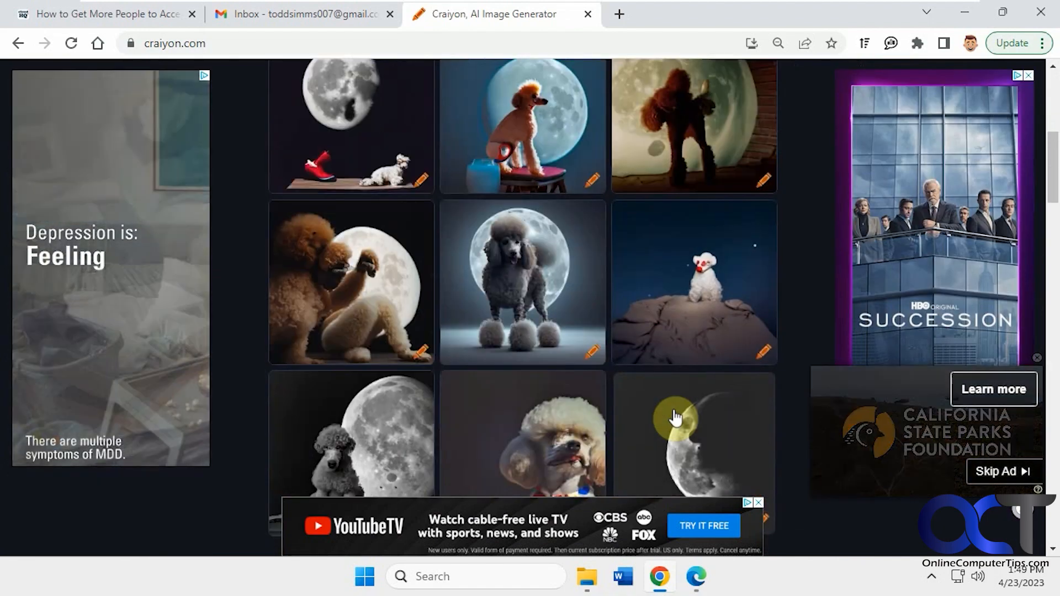
pyautogui.scroll(-3)
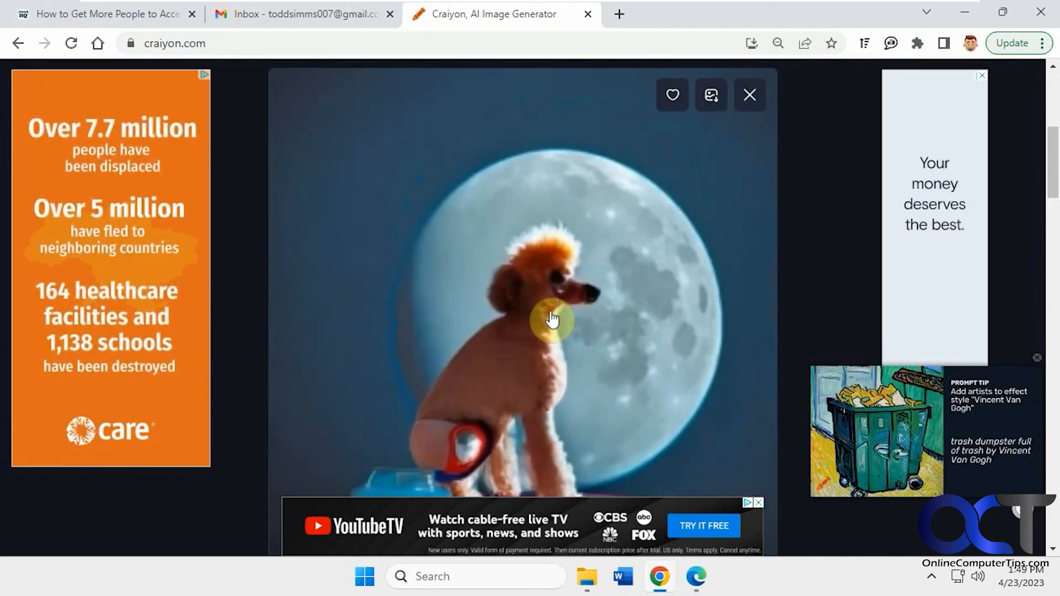
pyautogui.click(749, 95)
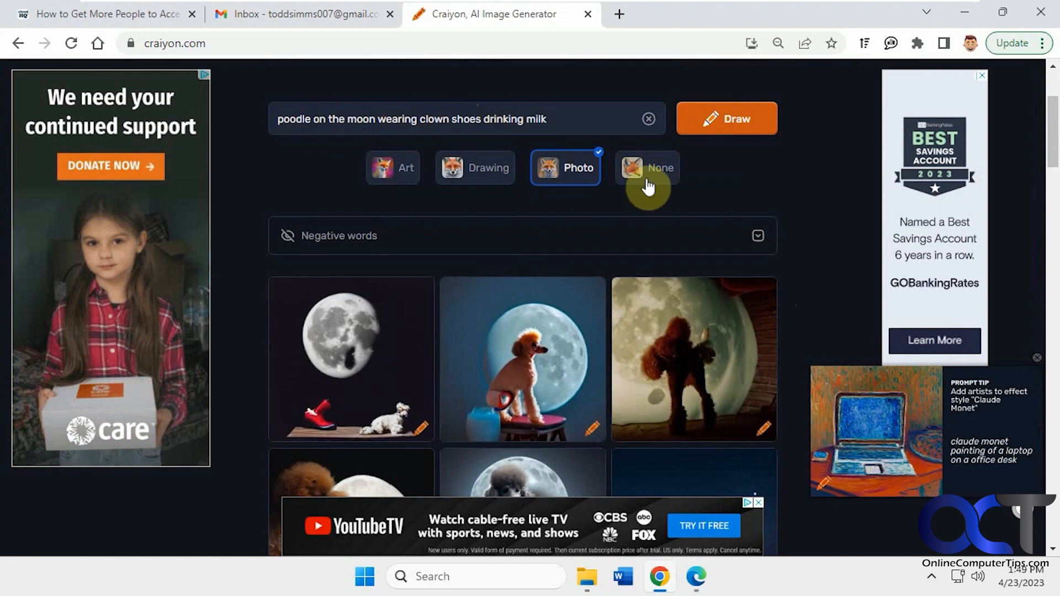
# Choose the None style, redraw the poodle prompt and browse the new grid
pyautogui.click(646, 167)
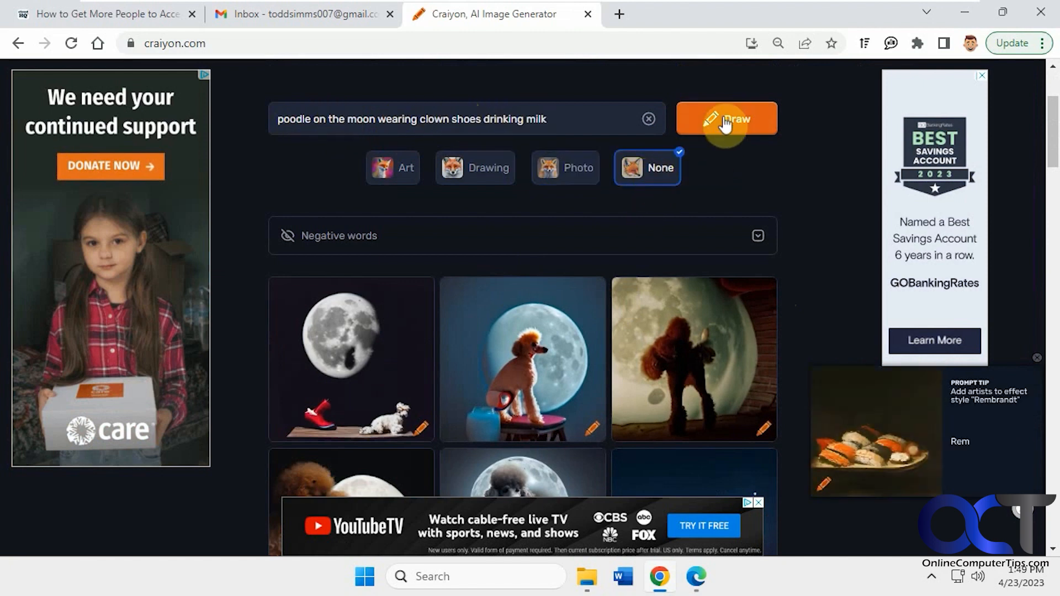
pyautogui.click(726, 119)
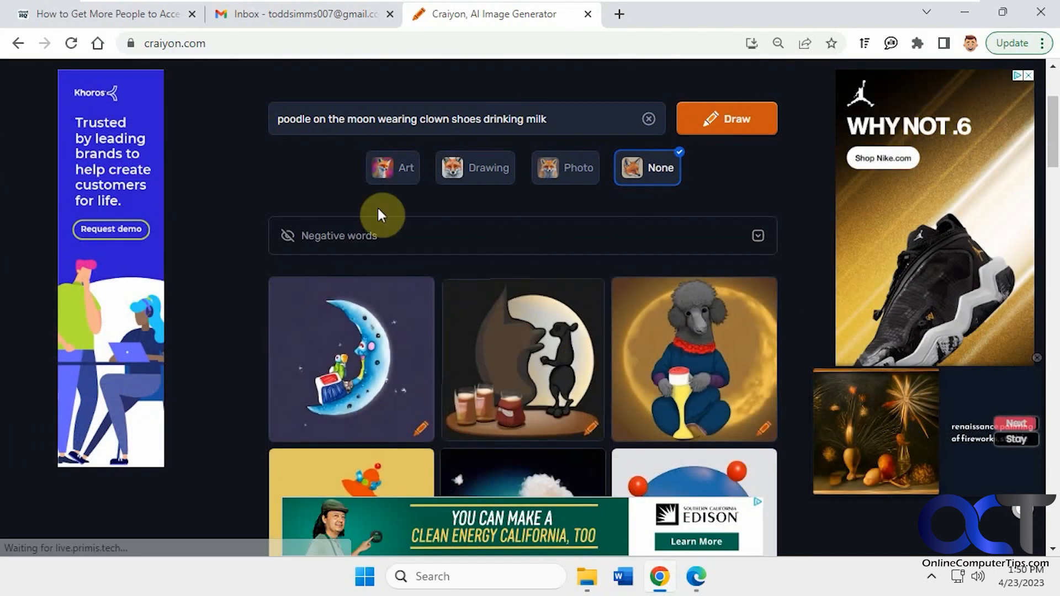
pyautogui.scroll(-3)
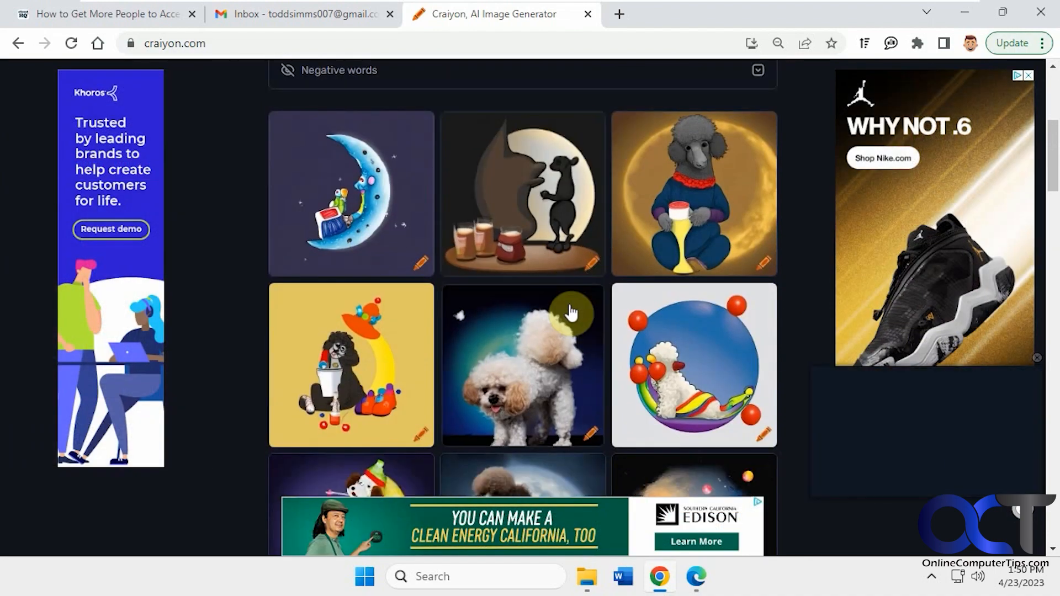
pyautogui.scroll(-3)
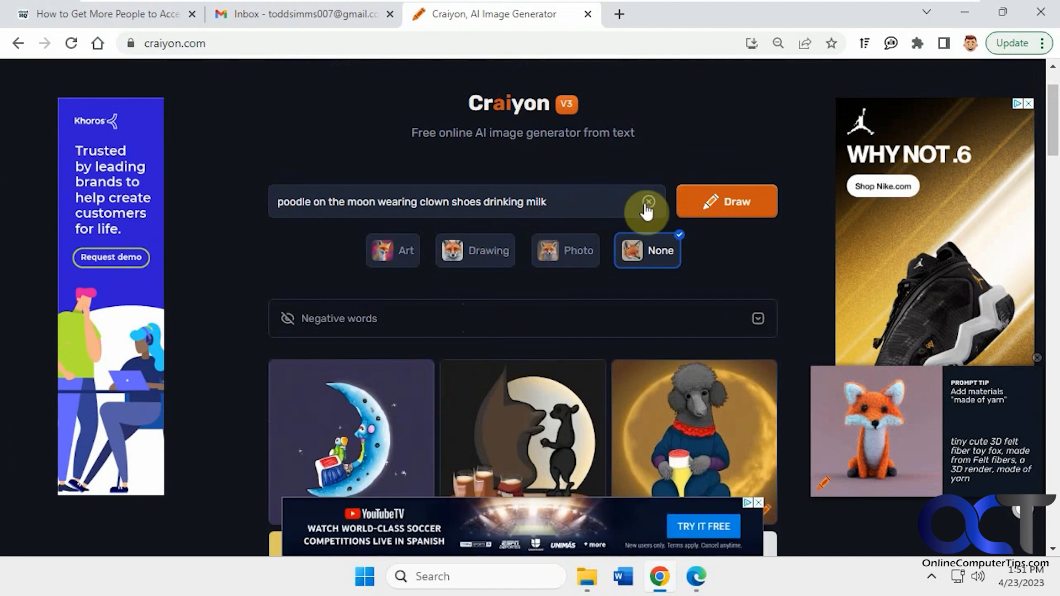
# Clear the prompt, enter 'red sports car on the freeway' and draw a grid of red sports cars
pyautogui.click(647, 201)
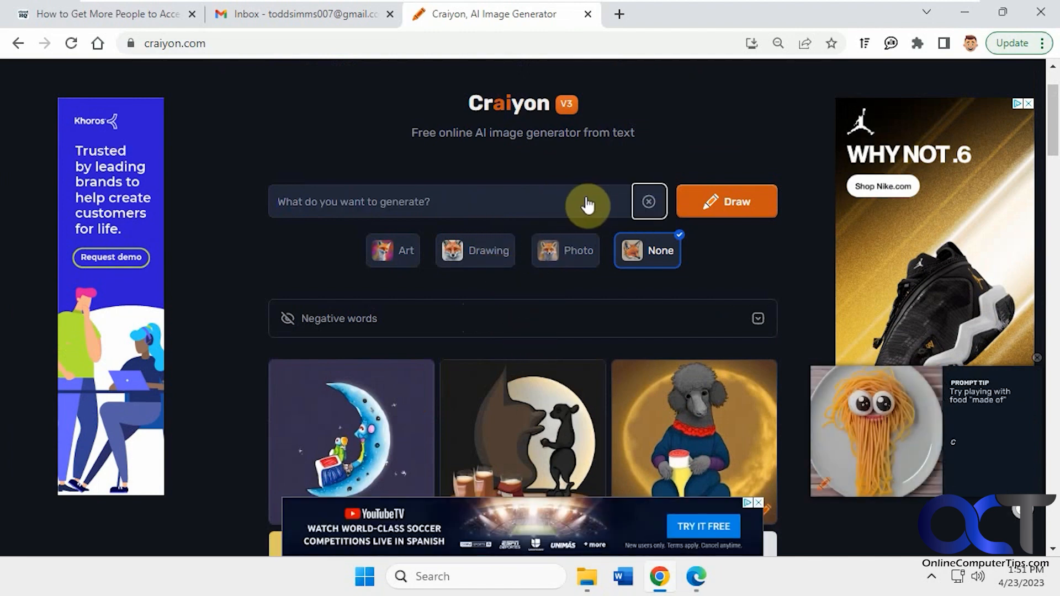
pyautogui.write('red sports car on the free')
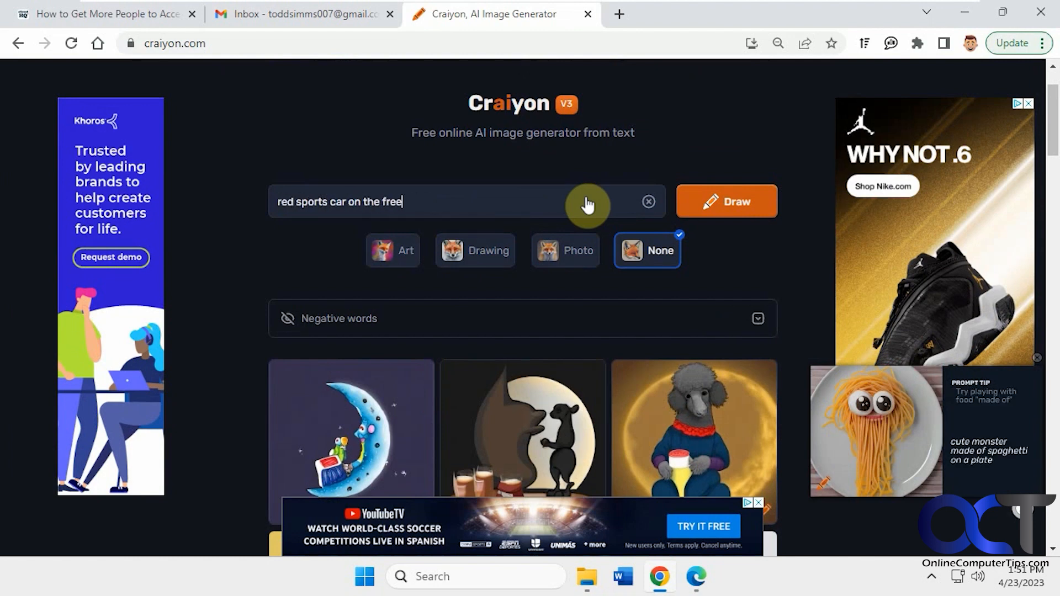
pyautogui.write('way')
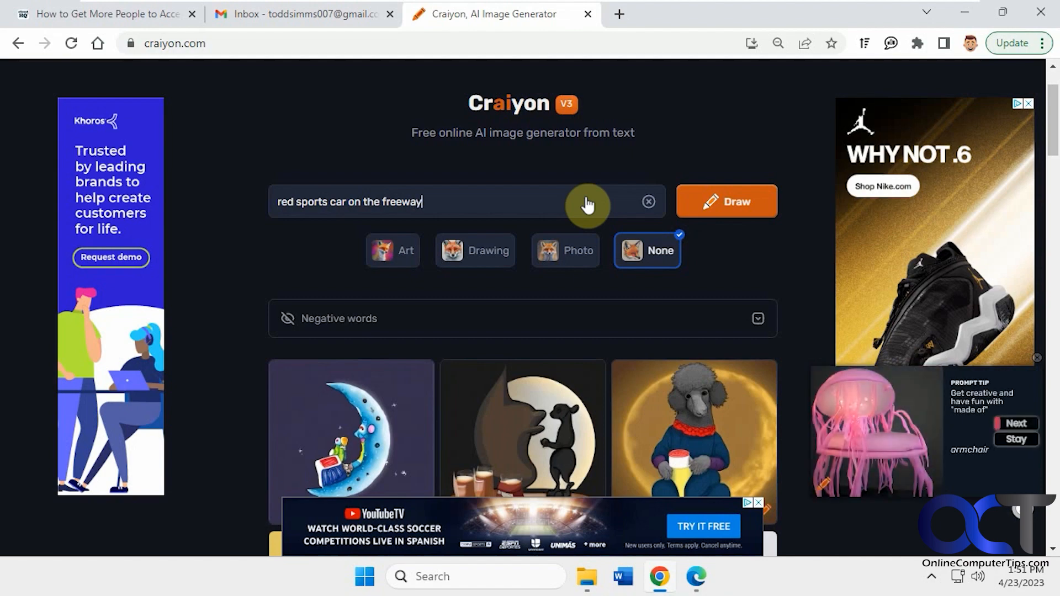
pyautogui.click(727, 201)
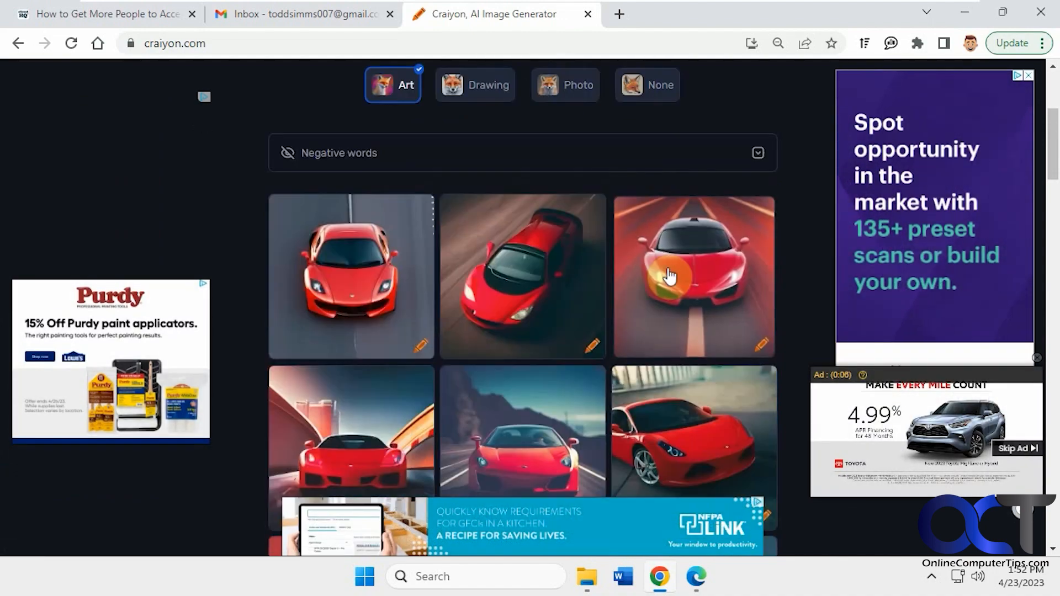
pyautogui.scroll(-3)
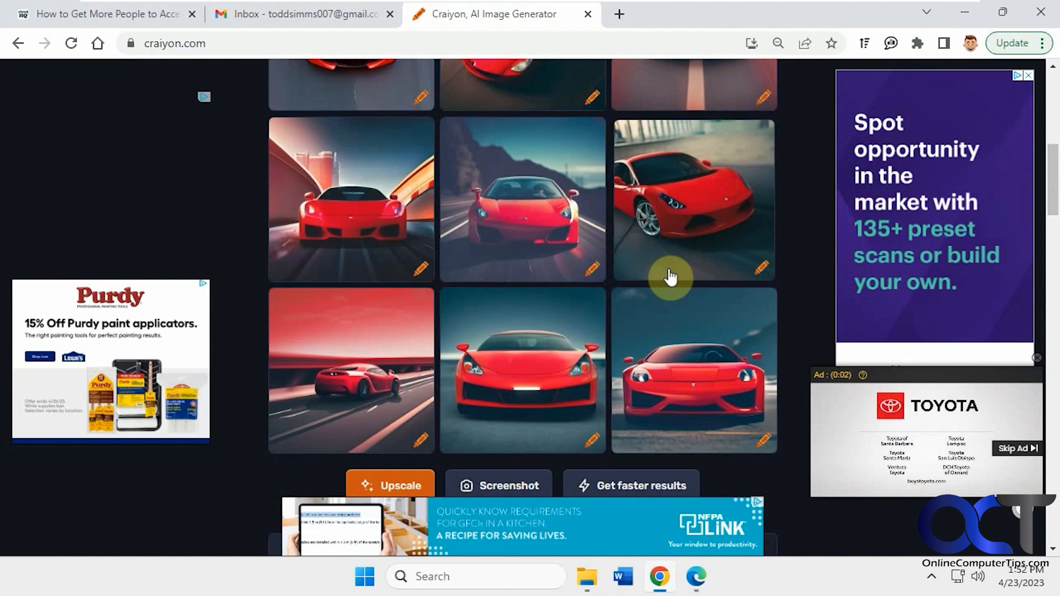
pyautogui.scroll(-3)
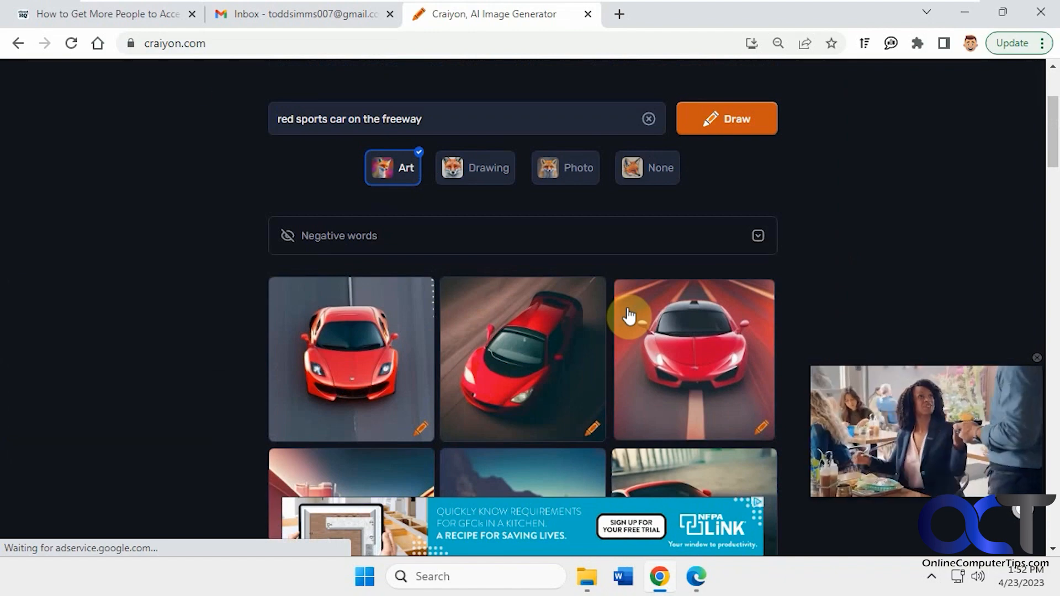
# Switch to Bing Image Creator and create images for the poodle-on-the-moon prompt
pyautogui.click(697, 576)
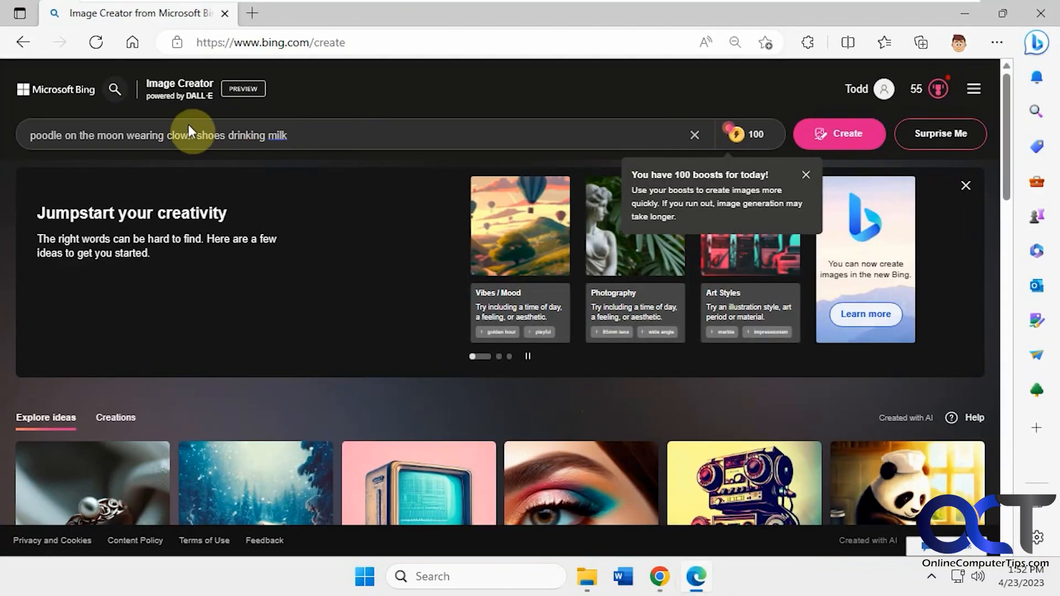
pyautogui.click(838, 134)
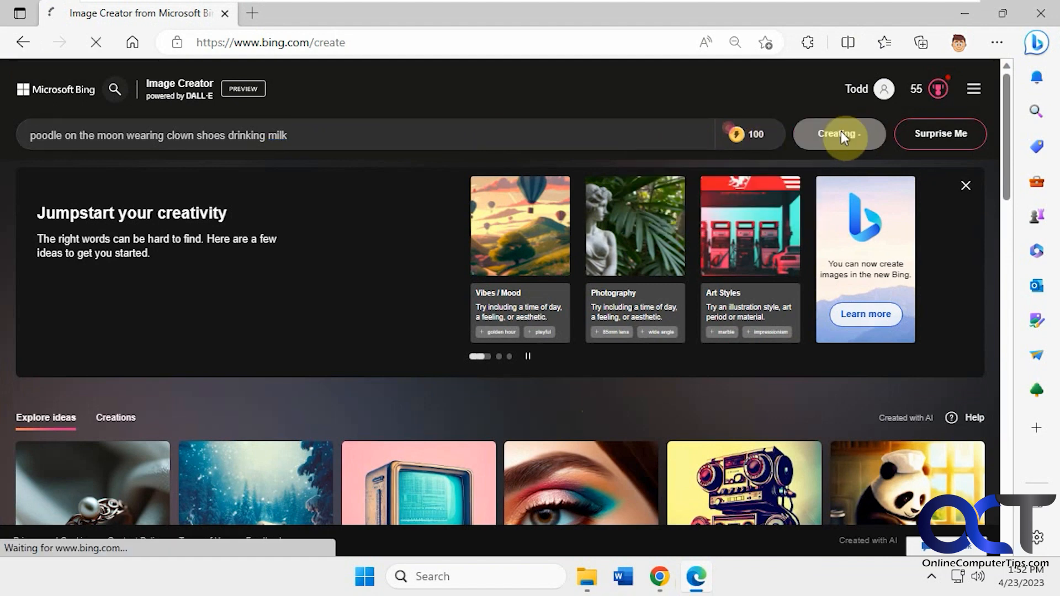
pyautogui.click(838, 134)
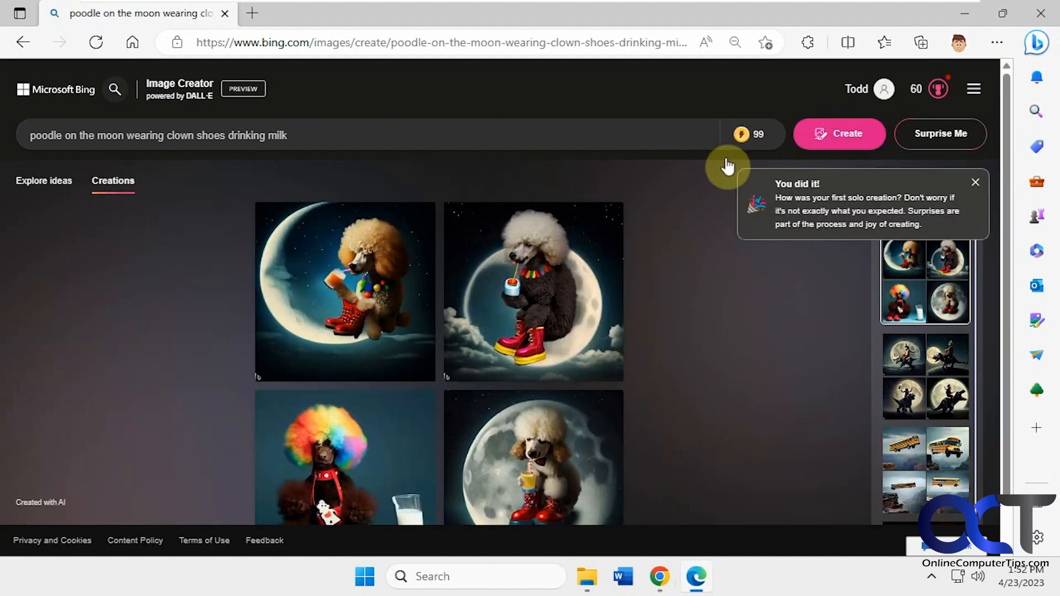
pyautogui.scroll(-3)
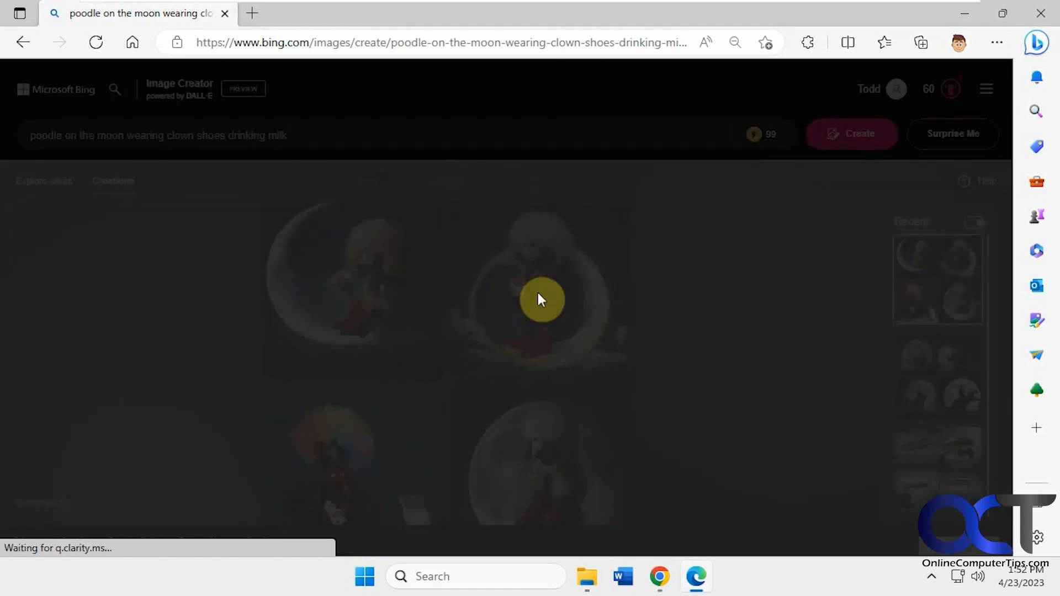
# View the second result, the poodle in red boots sipping milk, at full size
pyautogui.click(541, 299)
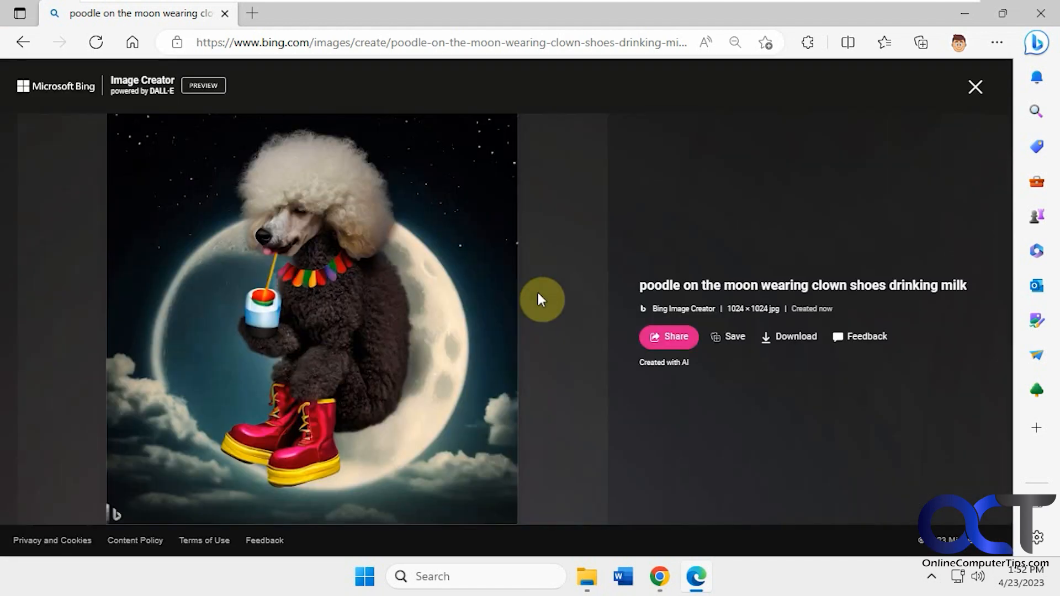
pyautogui.moveTo(391, 276)
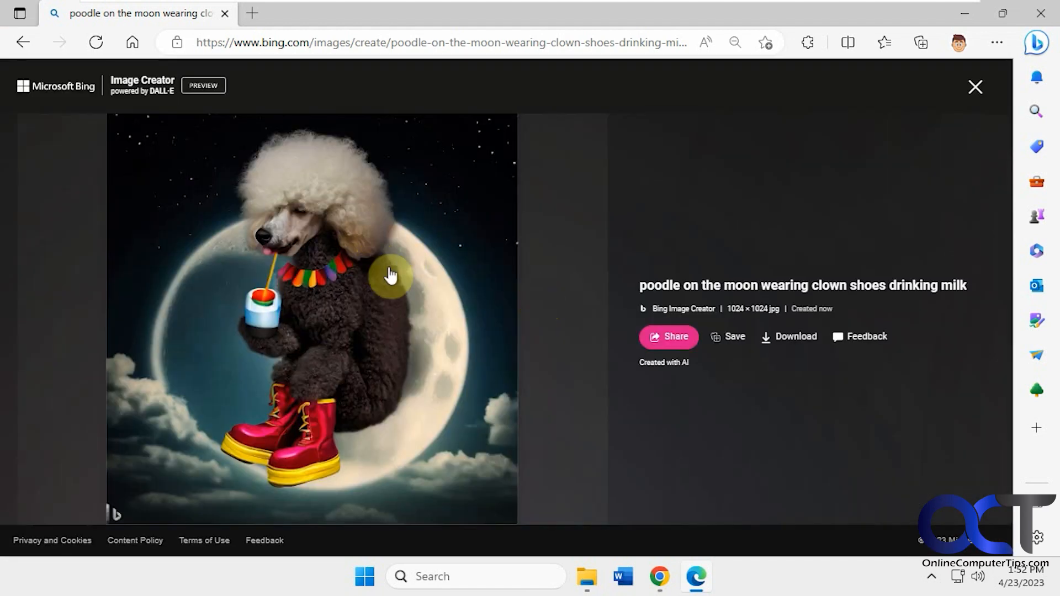
pyautogui.moveTo(162, 108)
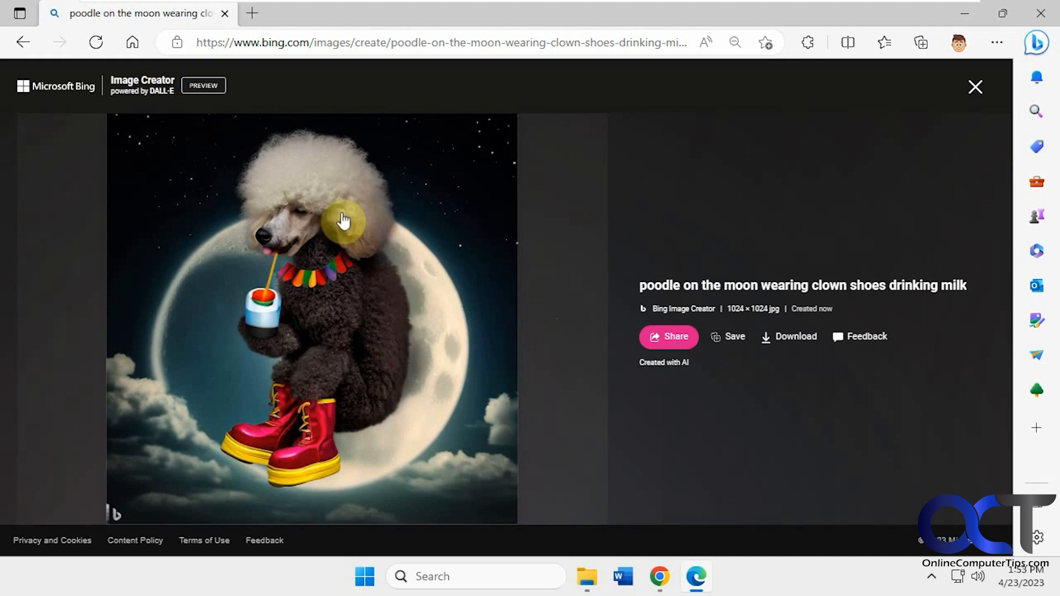
pyautogui.moveTo(375, 300)
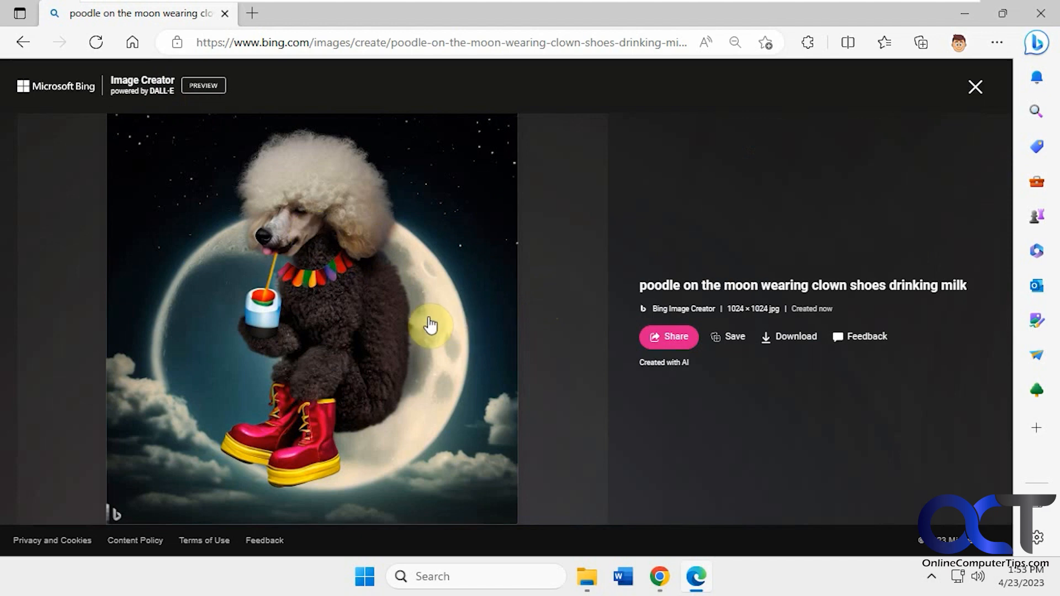
pyautogui.moveTo(474, 327)
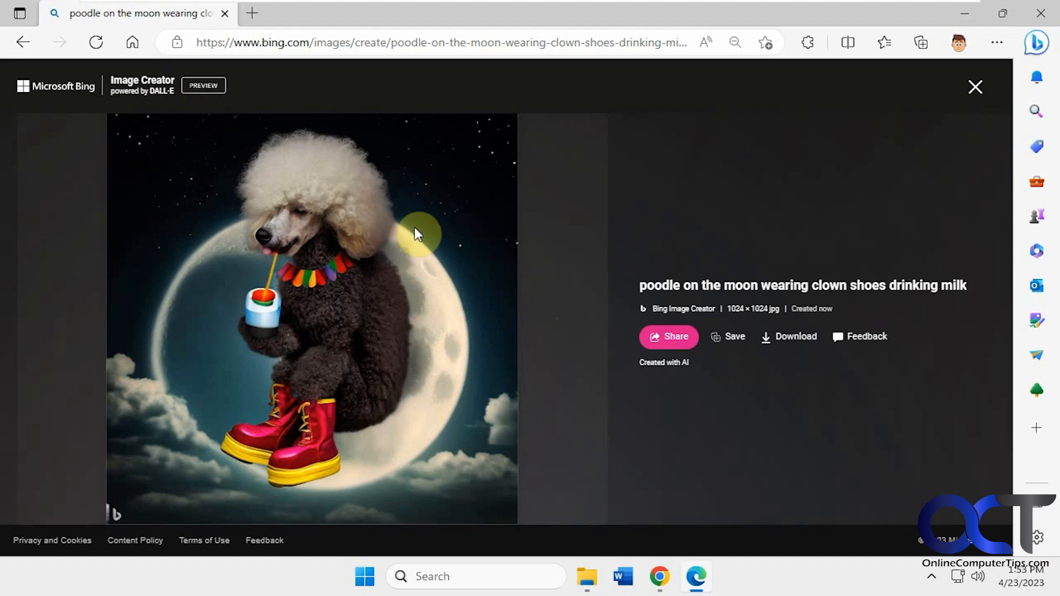
pyautogui.moveTo(659, 577)
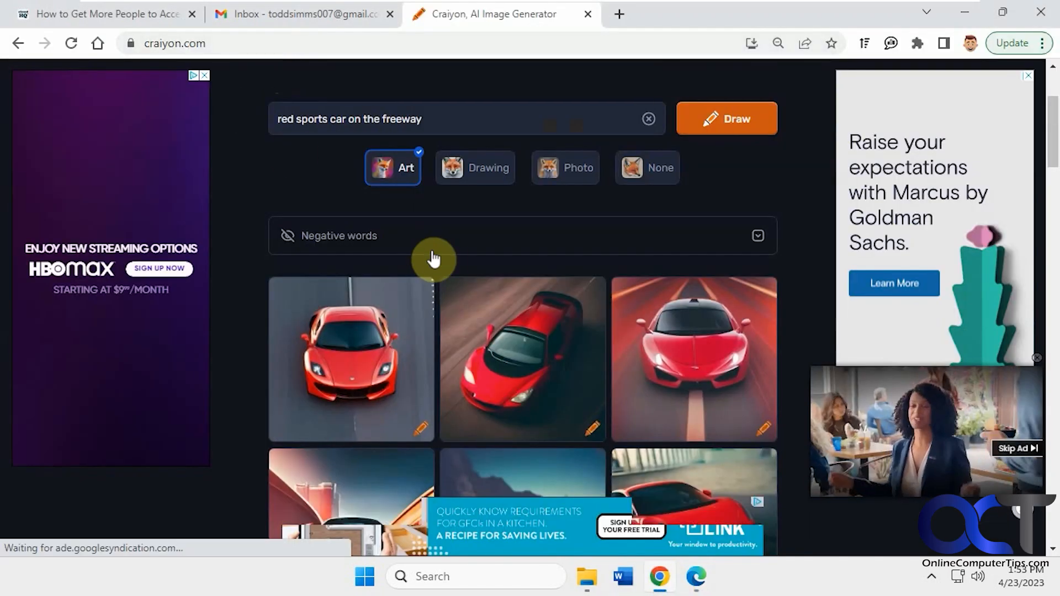
pyautogui.moveTo(491, 217)
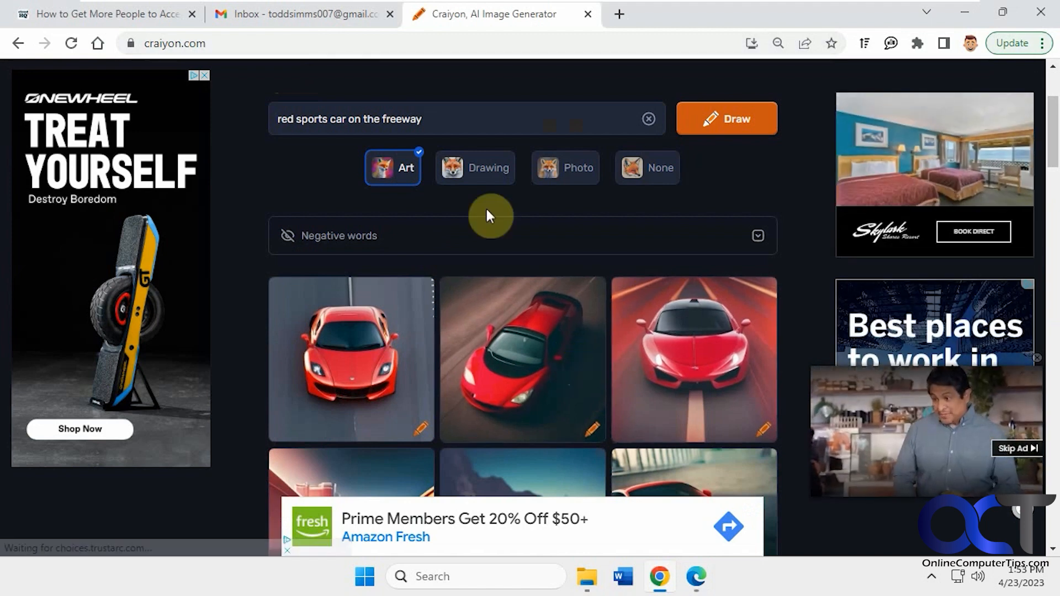